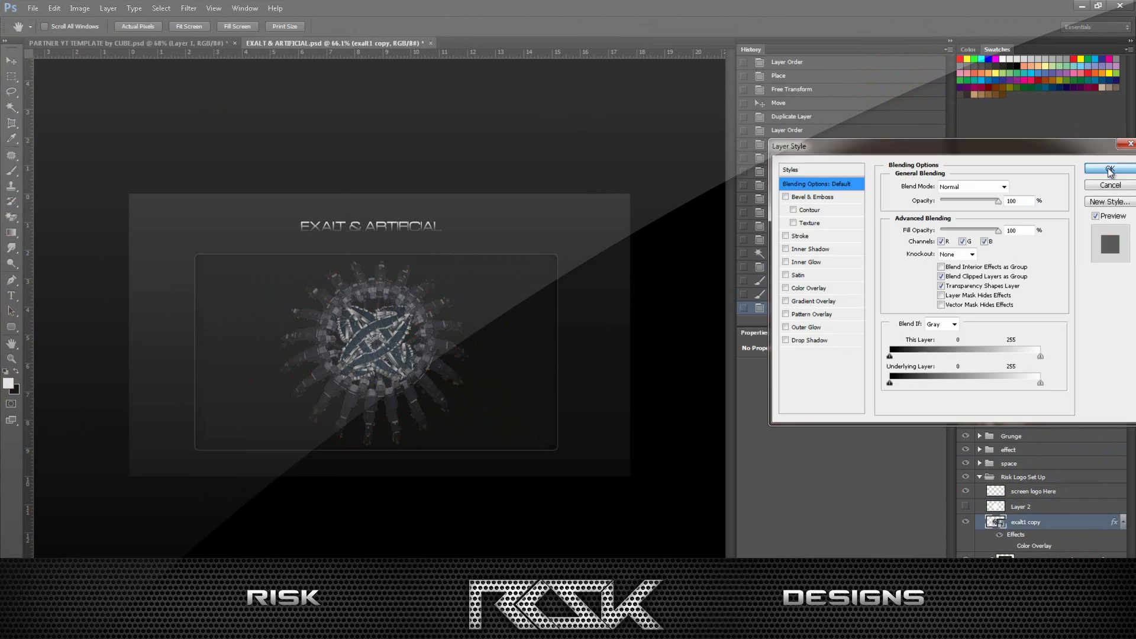
# - Confirm the logo's layer style, then blend it in Screen mode at lowered opacity
pyautogui.click(1109, 170)
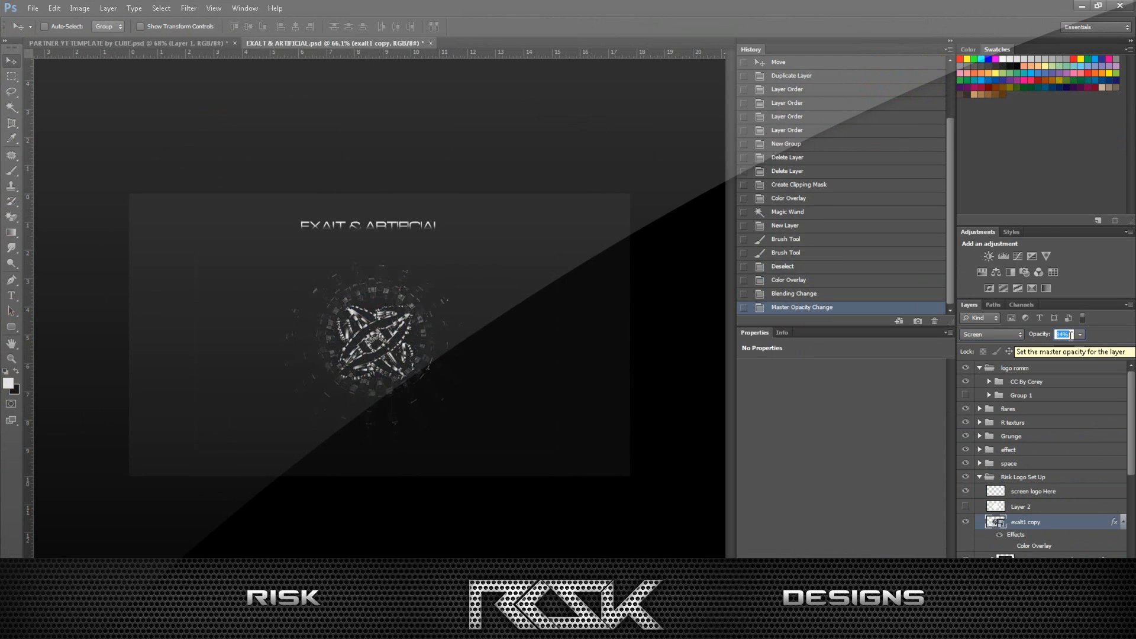
pyautogui.click(1021, 506)
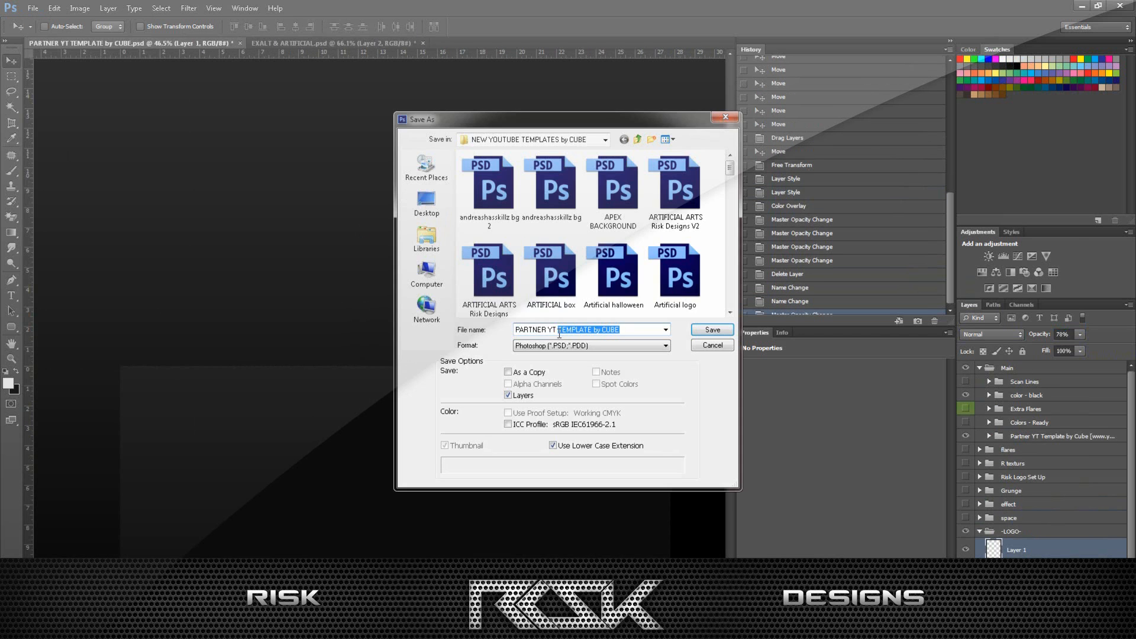
# - Save the template as a new file named PARTNER YT v2
pyautogui.click(711, 330)
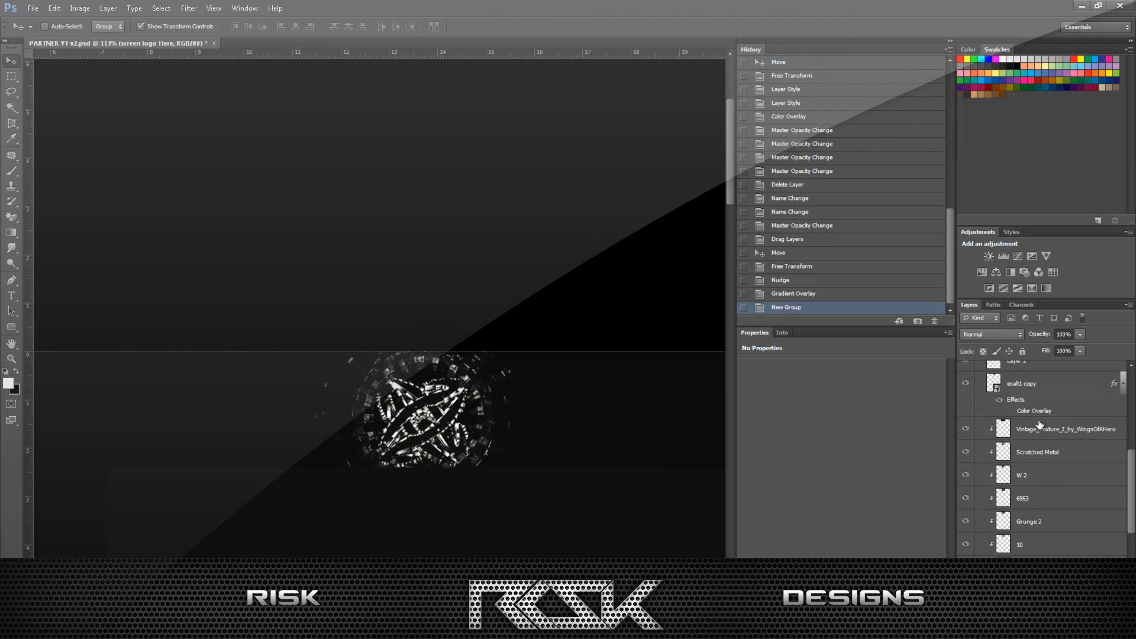
# - Group the logo with its grunge textures and duplicate the group as 'back up'
pyautogui.click(1021, 536)
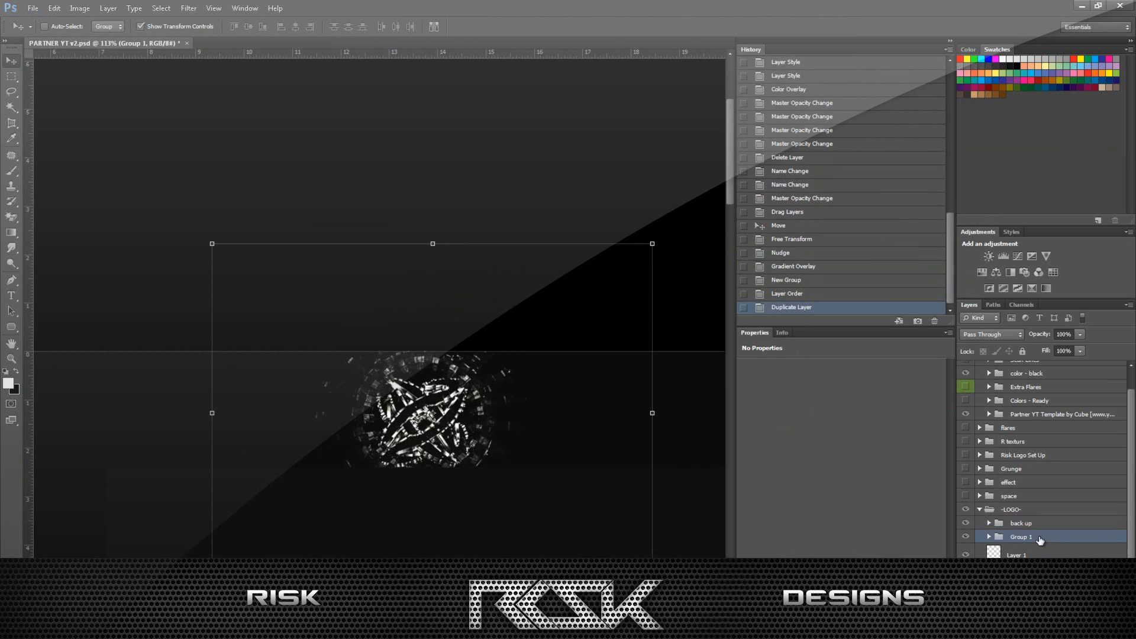
pyautogui.click(1021, 536)
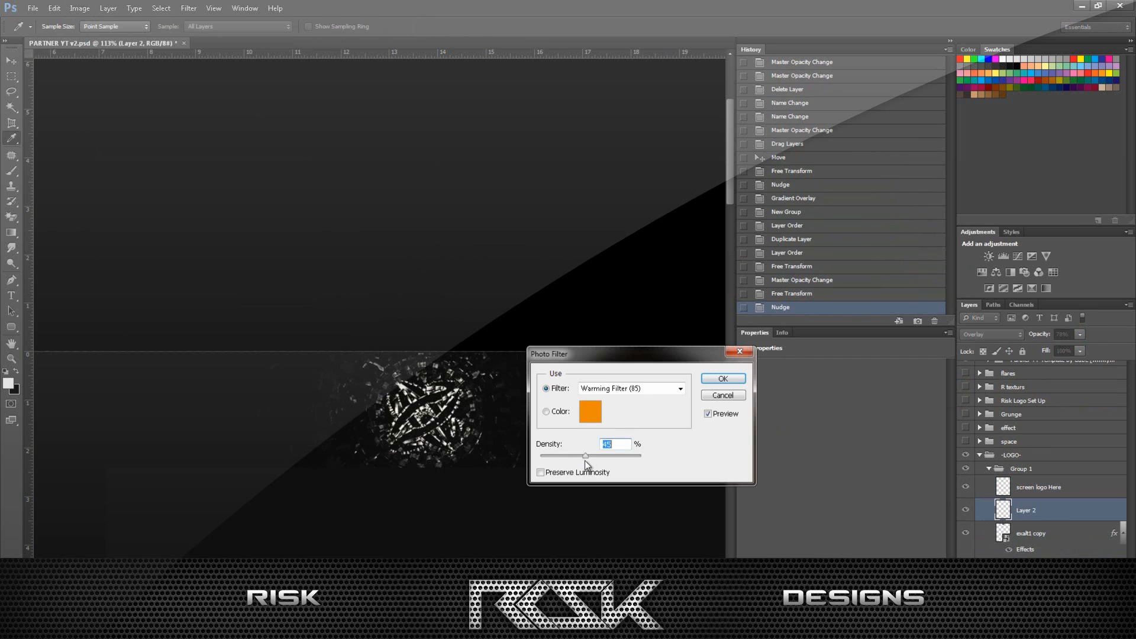
# - Apply a custom pale peach Photo Filter to the logo at 100% density
pyautogui.click(590, 412)
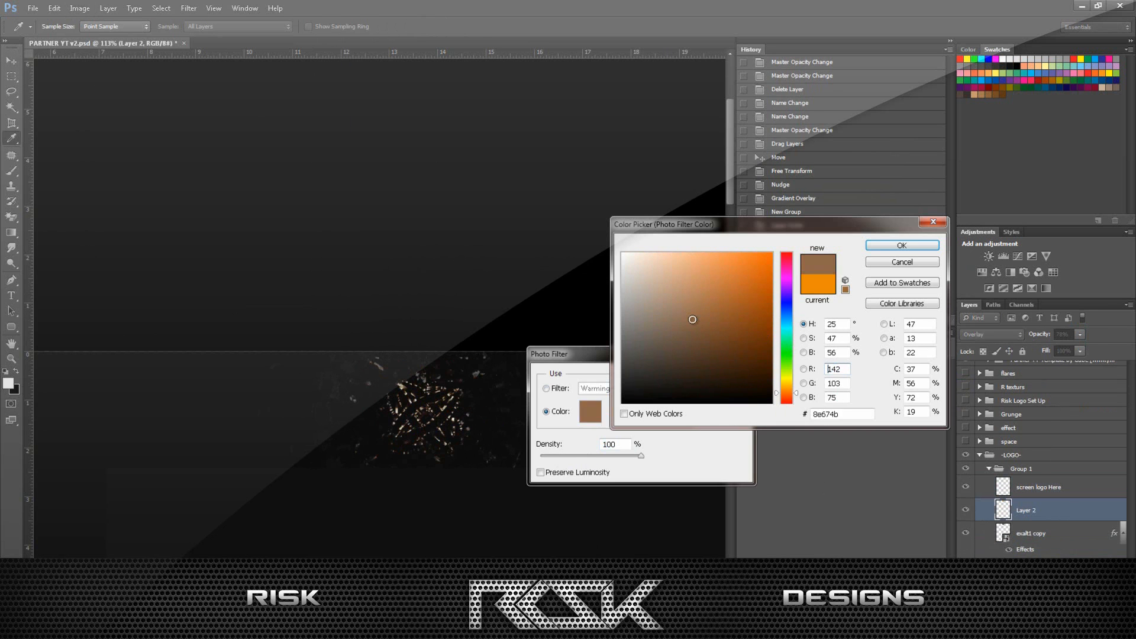
pyautogui.click(662, 254)
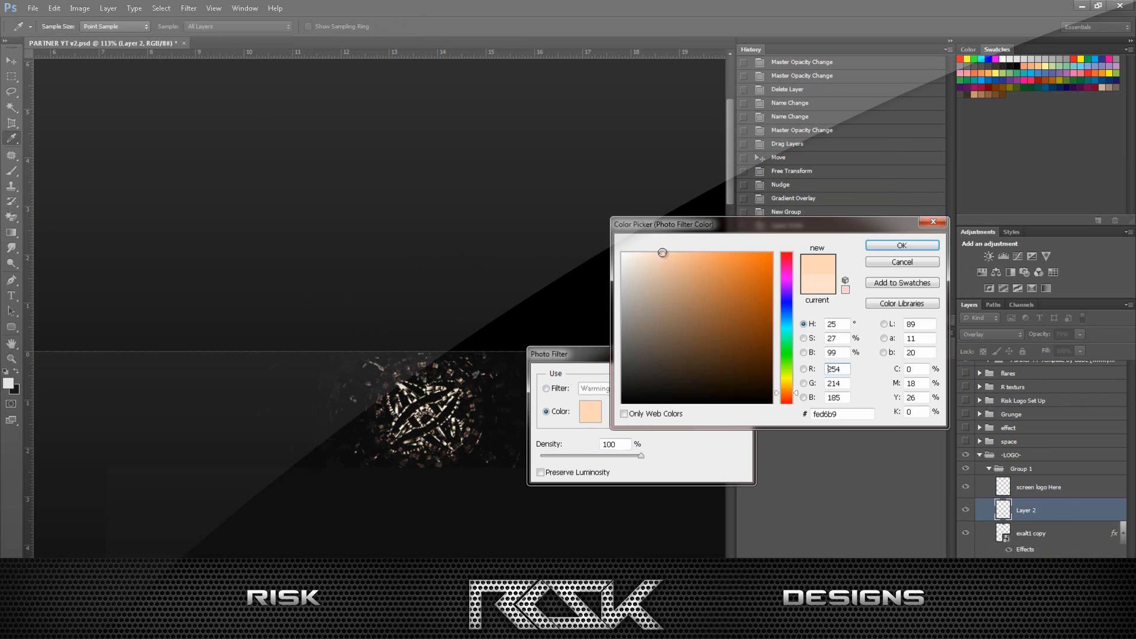
pyautogui.click(902, 245)
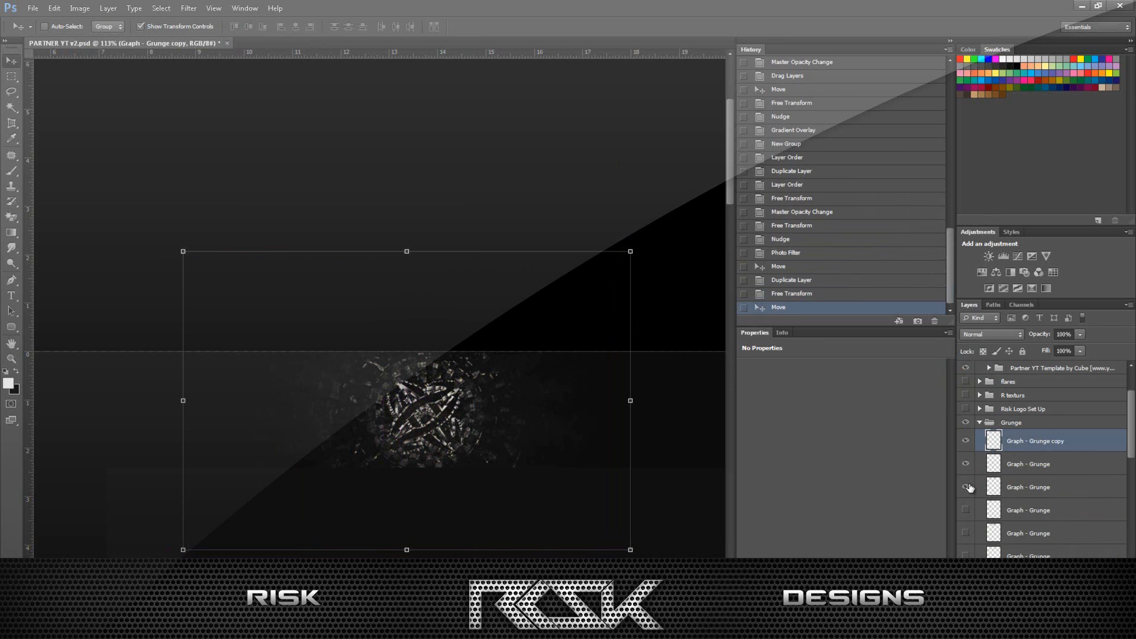
# - Reveal and reposition duplicated Graph - Grunge layers around the logo at about 56% opacity
pyautogui.click(1028, 509)
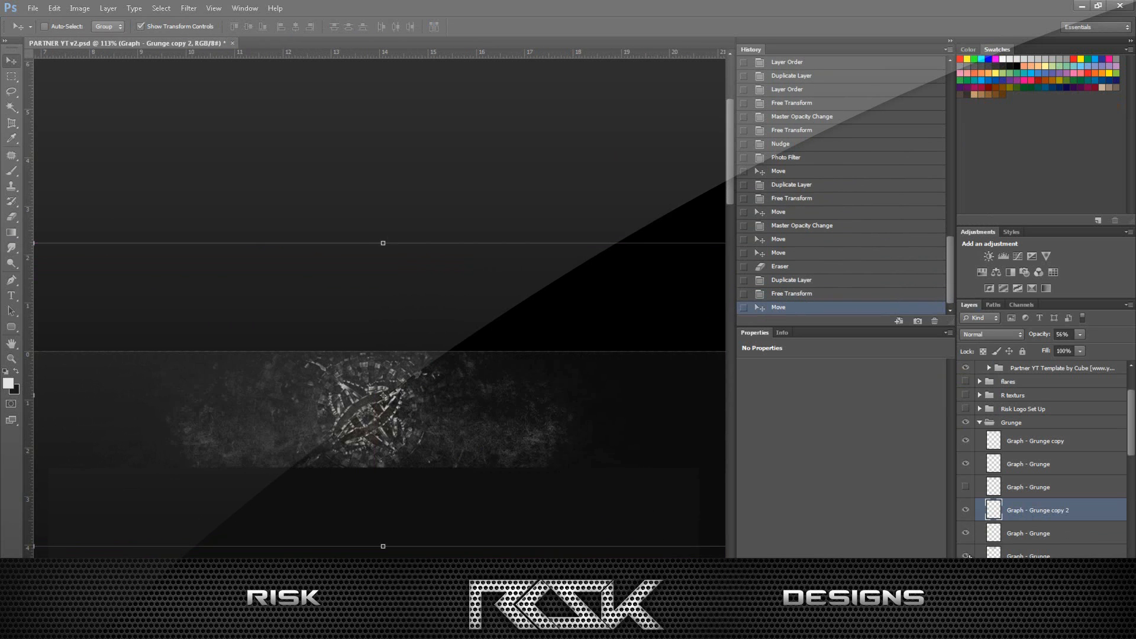
pyautogui.click(1028, 556)
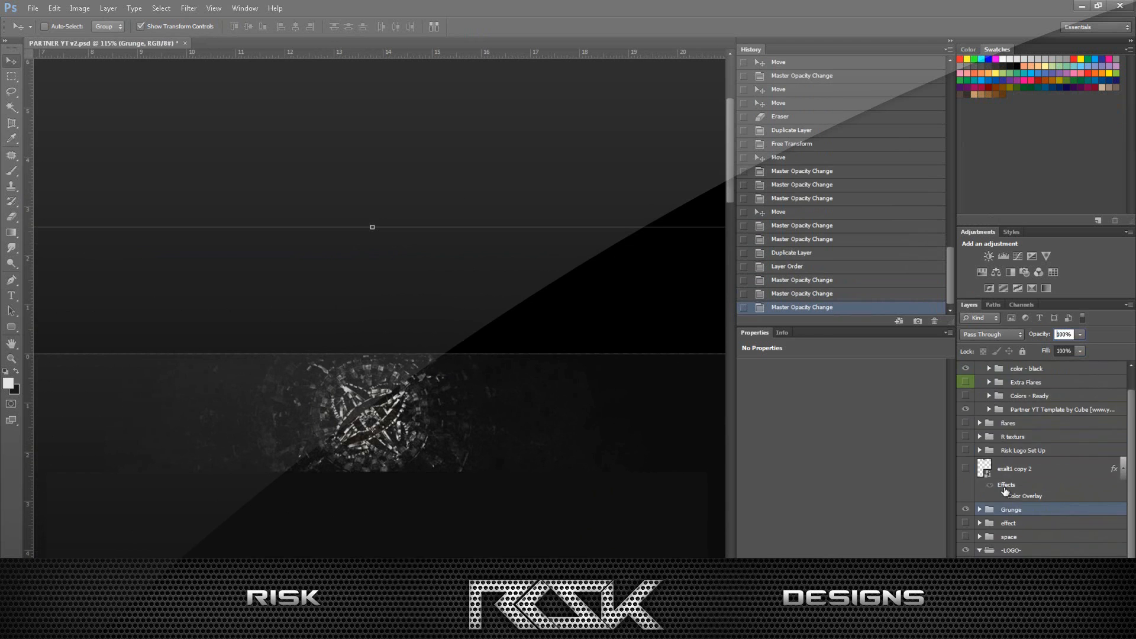
# - Set tech (8) to Overlay, toggle brouillard, give layer 4 Screen opacity and reblend crack layer 2
pyautogui.click(1021, 522)
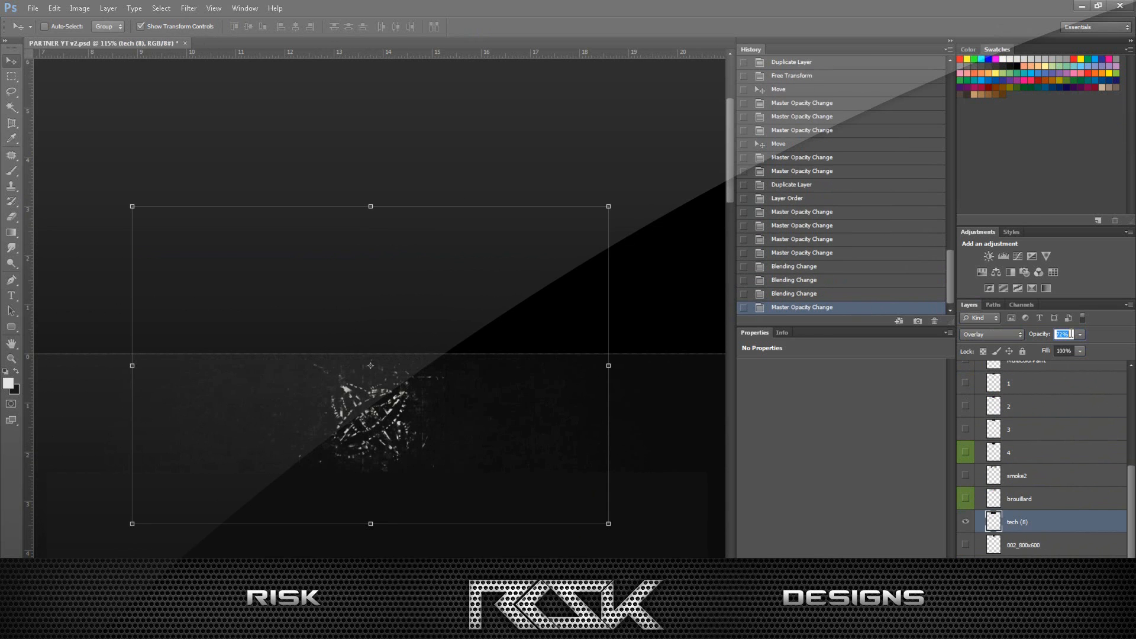
pyautogui.click(967, 498)
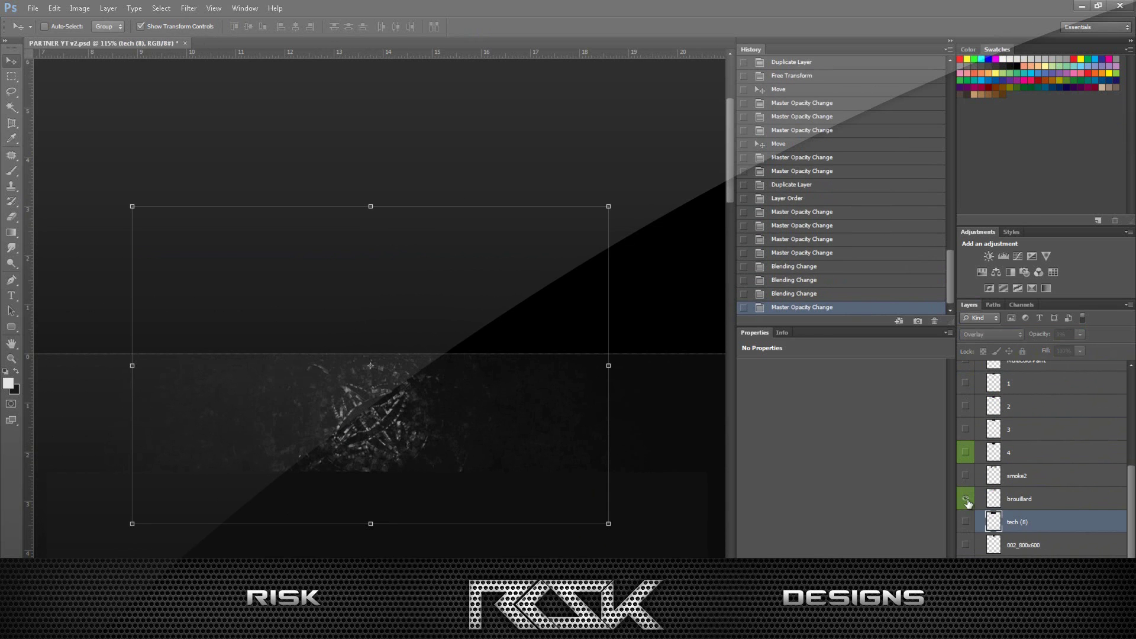
pyautogui.click(965, 498)
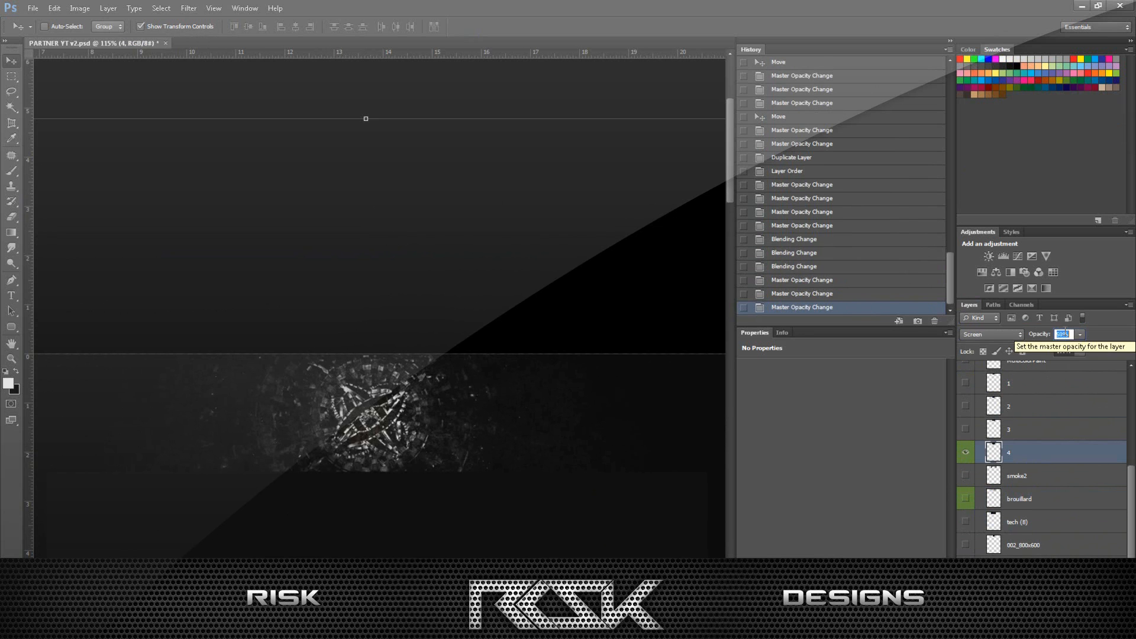
pyautogui.click(991, 333)
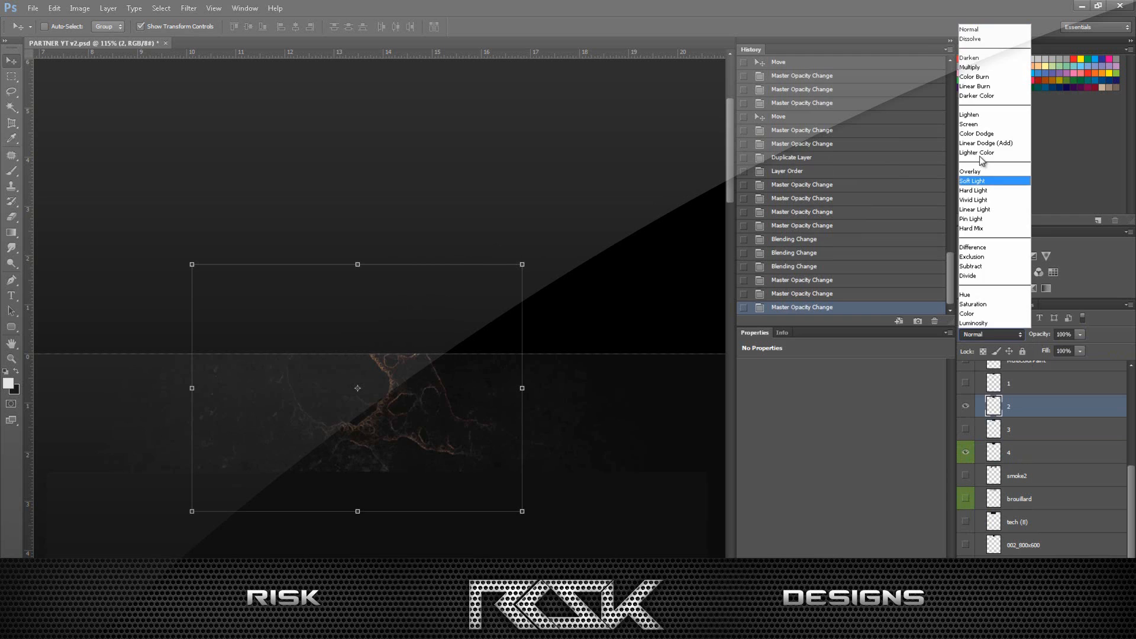
pyautogui.click(974, 180)
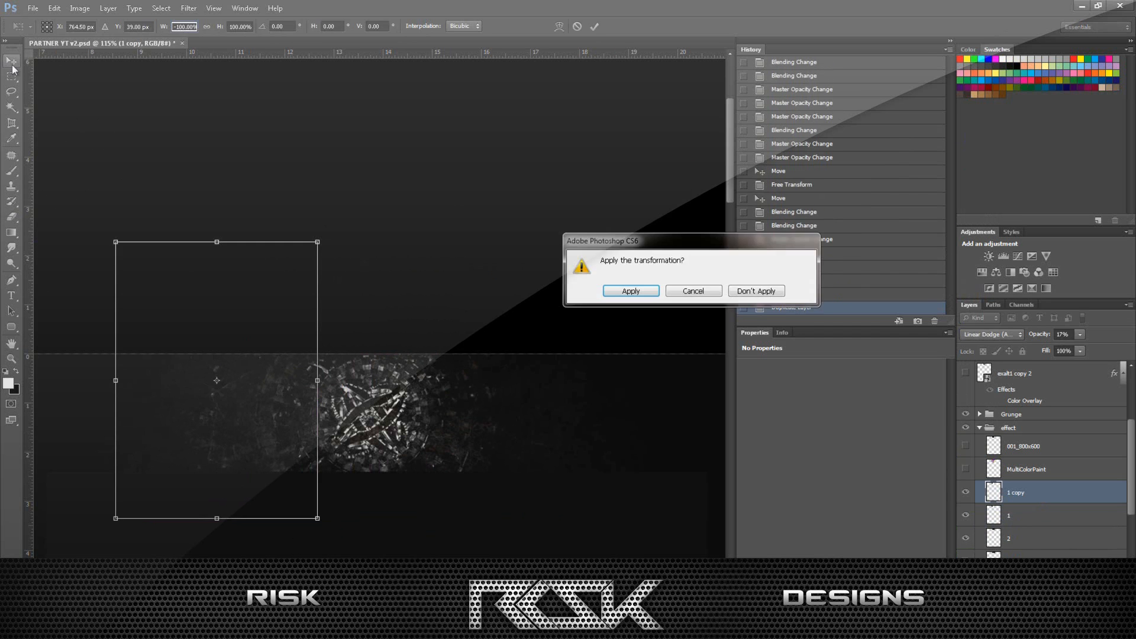
# - Apply the -100% width flip of layer 1 copy positioned on the banner's left side
pyautogui.click(629, 291)
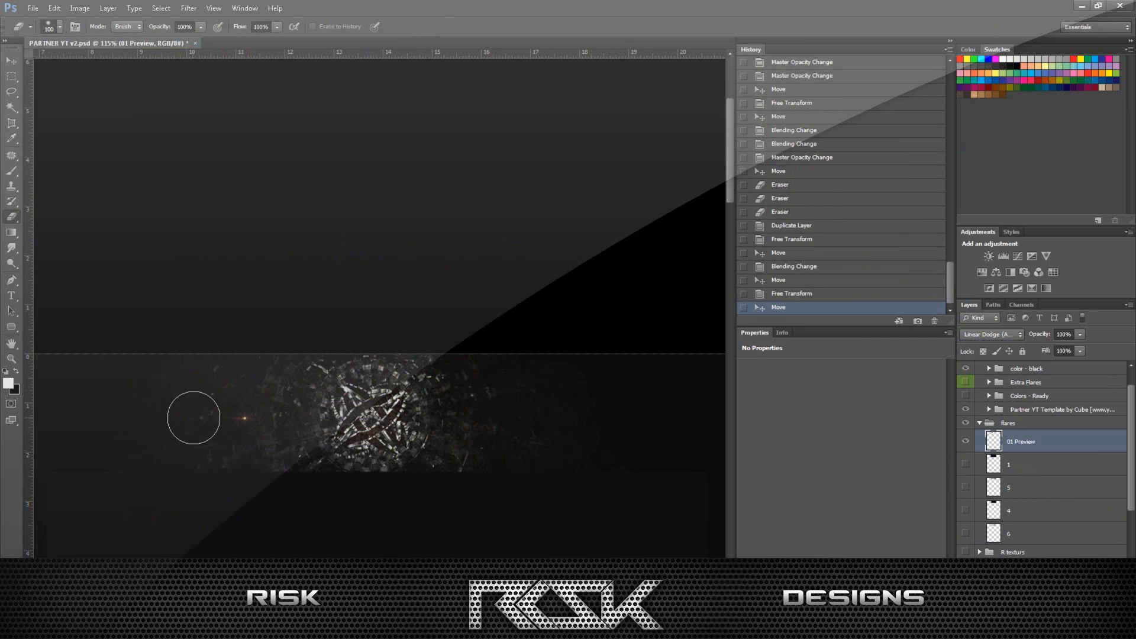
# - Duplicate the erased 01 Preview flare into several copies across the banner and expand Scan Lines
pyautogui.rightClick(1021, 440)
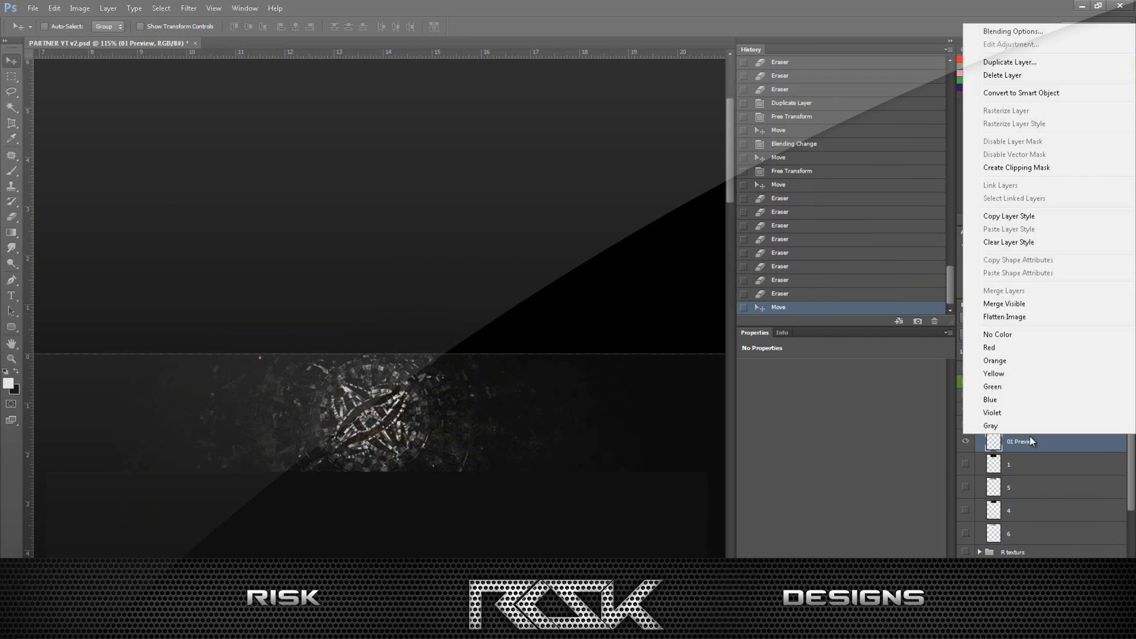
pyautogui.click(1009, 62)
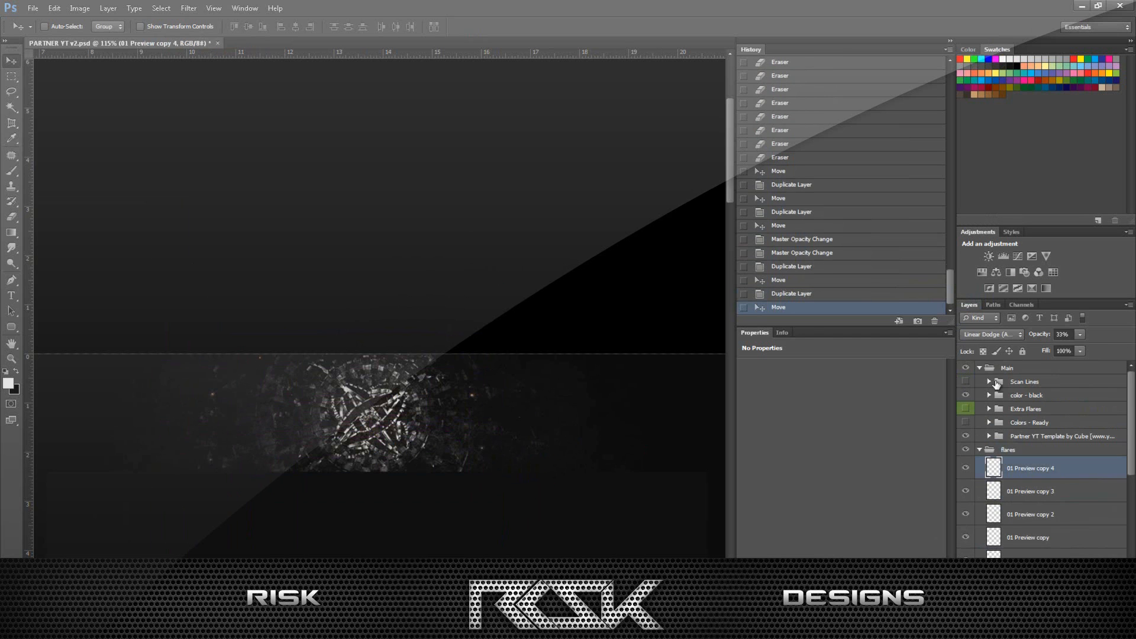
pyautogui.click(989, 381)
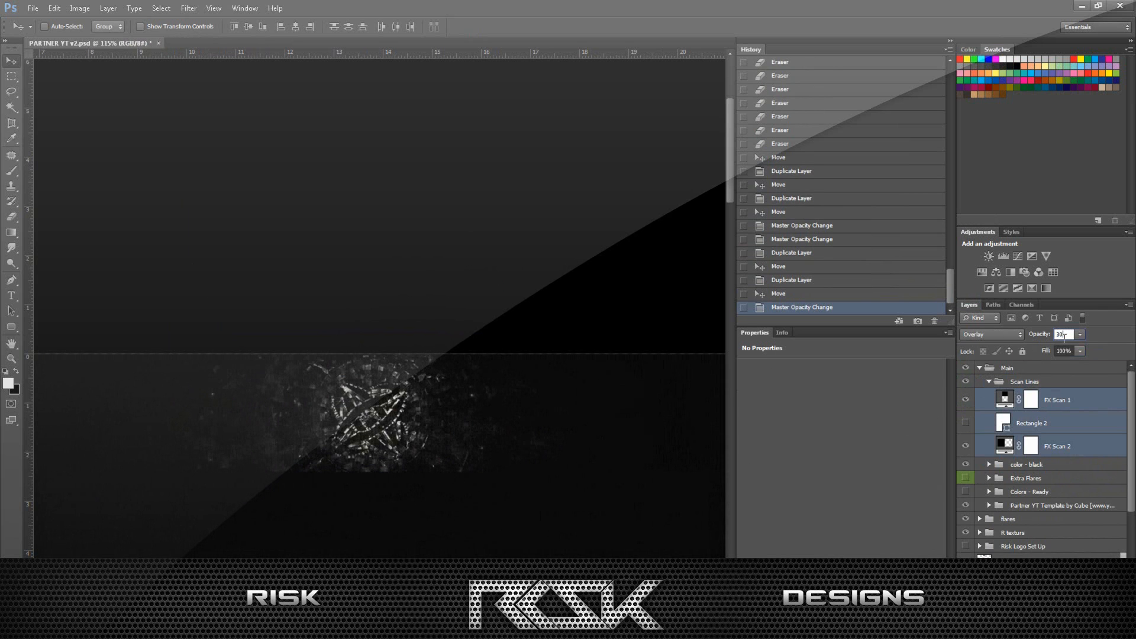
# - Blend FX Scan 1 and 2 in Overlay at low opacity and set Rectangle 2 to Color on top
pyautogui.click(1031, 423)
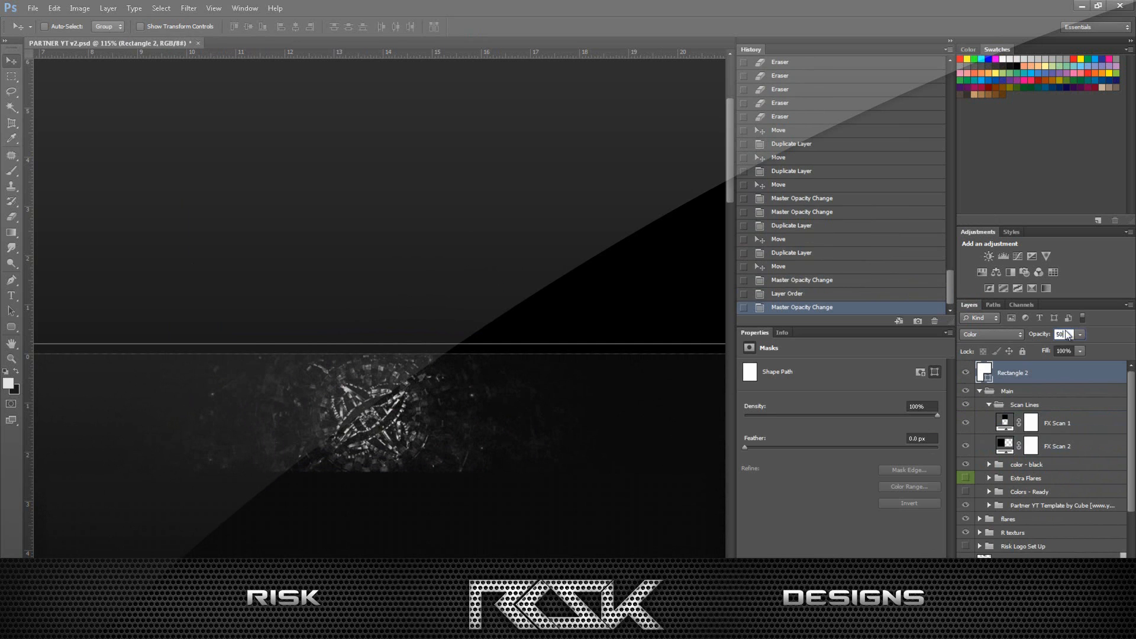
pyautogui.scroll(-3)
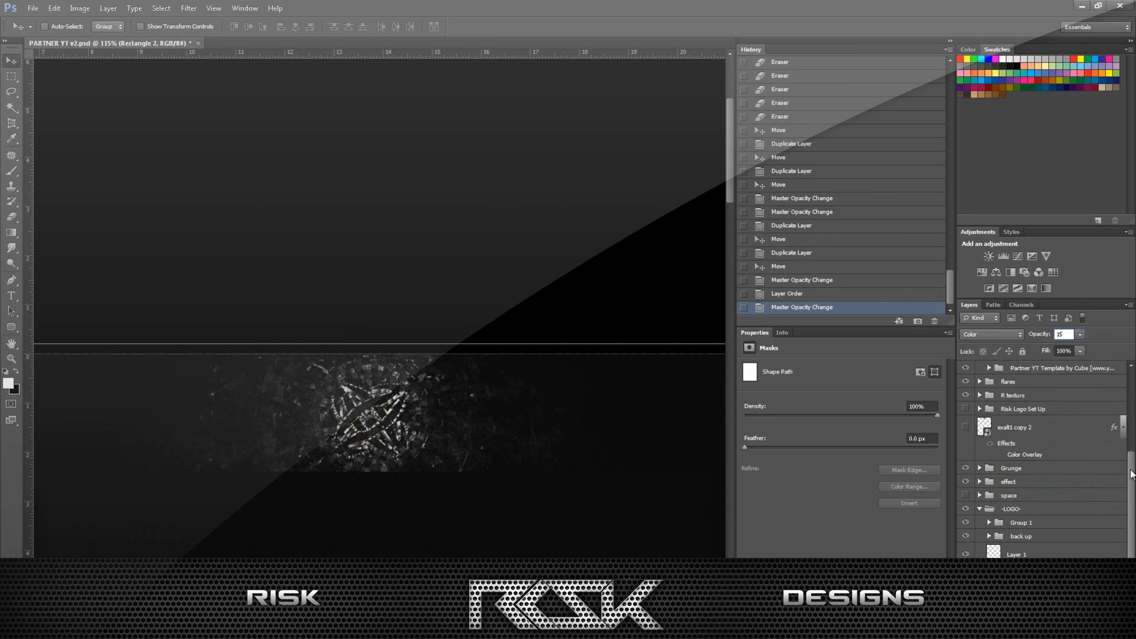
pyautogui.scroll(3)
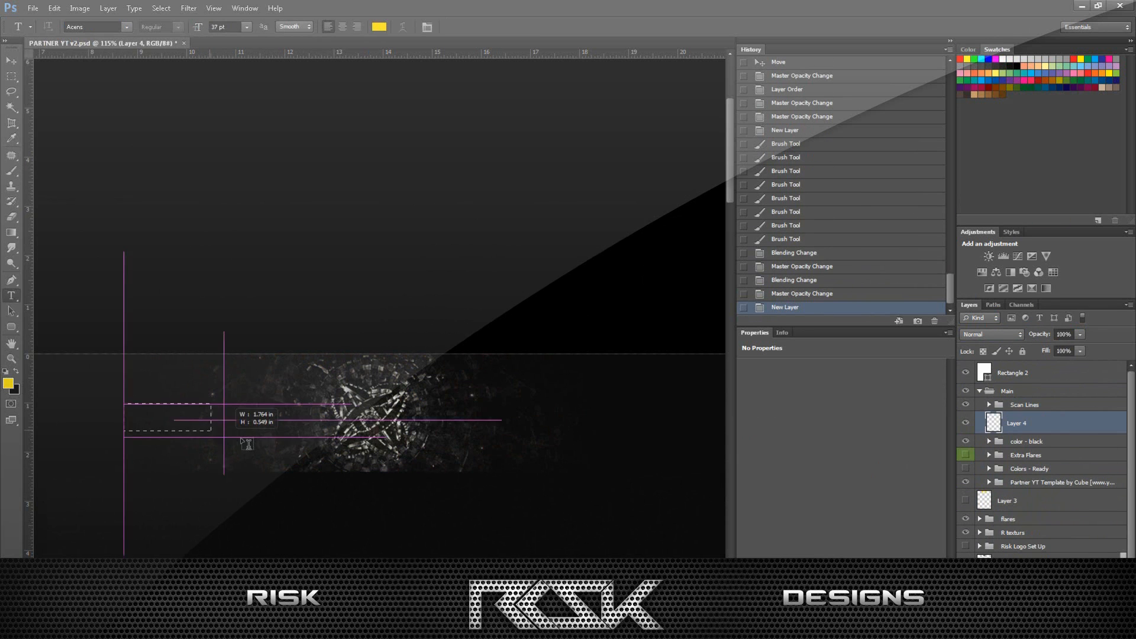
# - Add pale yellow FACEBOOK, TWITTER, EXALT and DESIGNER labels, then bring up Save for Web
pyautogui.click(379, 26)
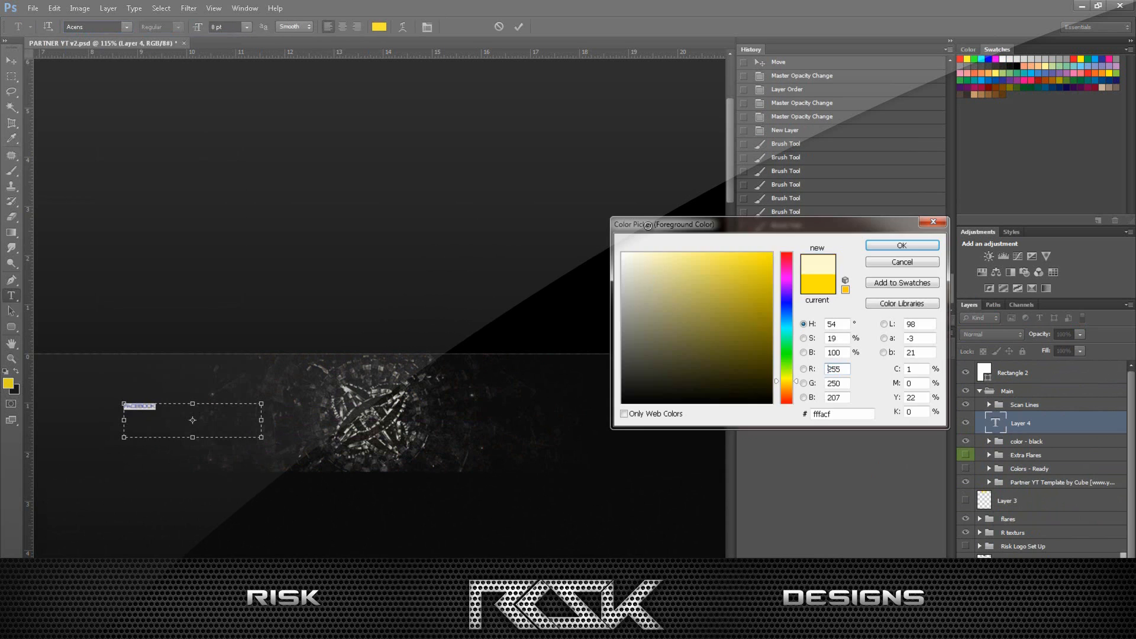
pyautogui.click(900, 245)
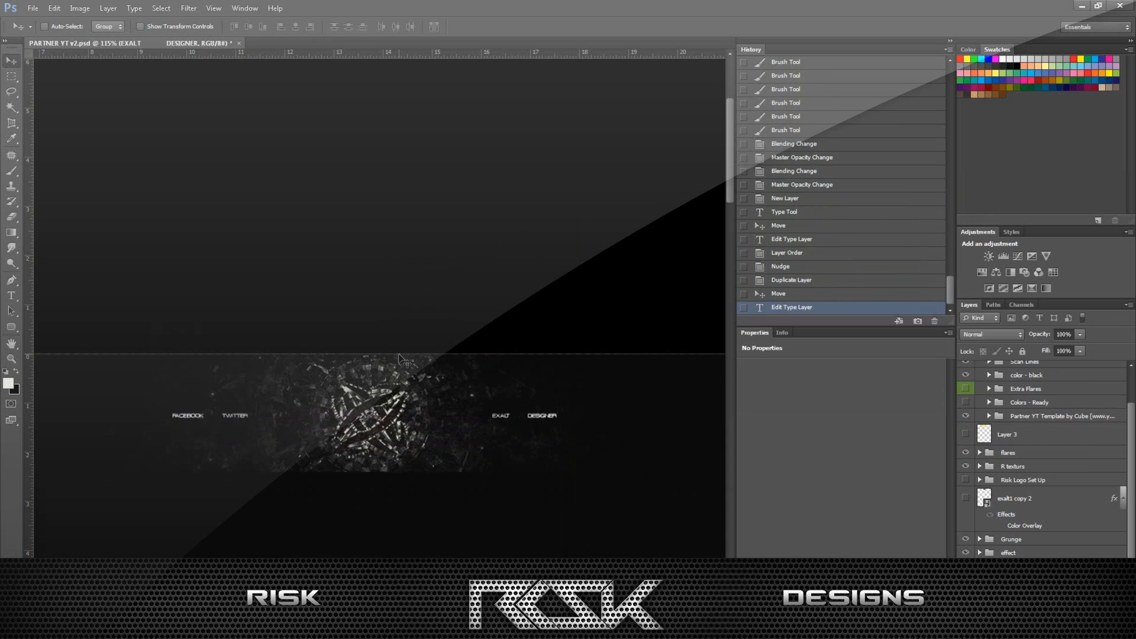
pyautogui.click(32, 8)
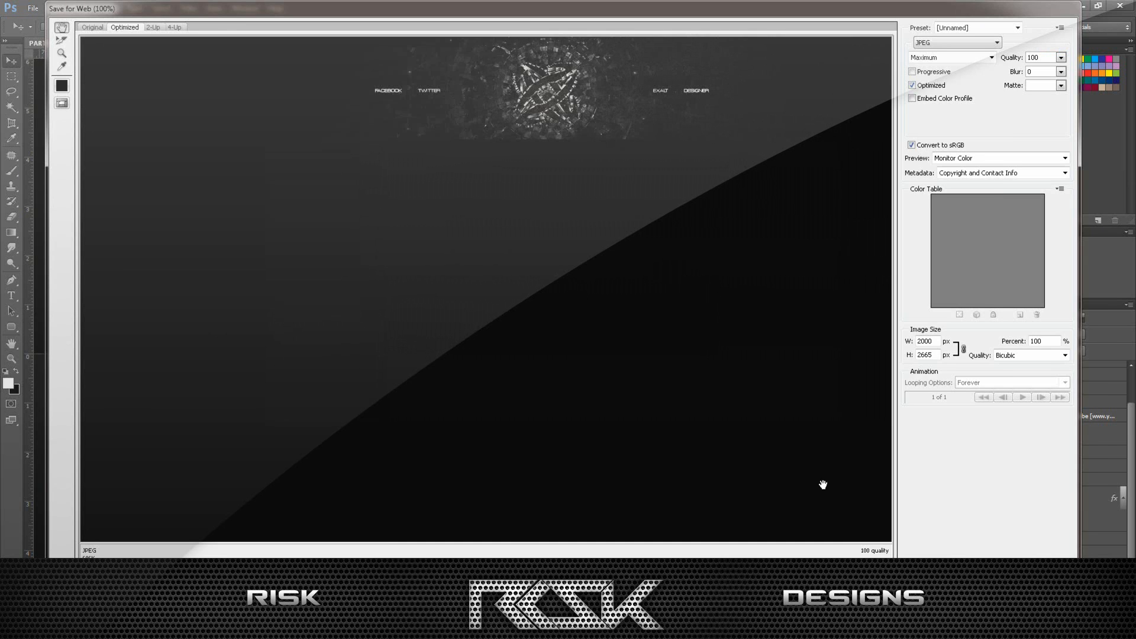